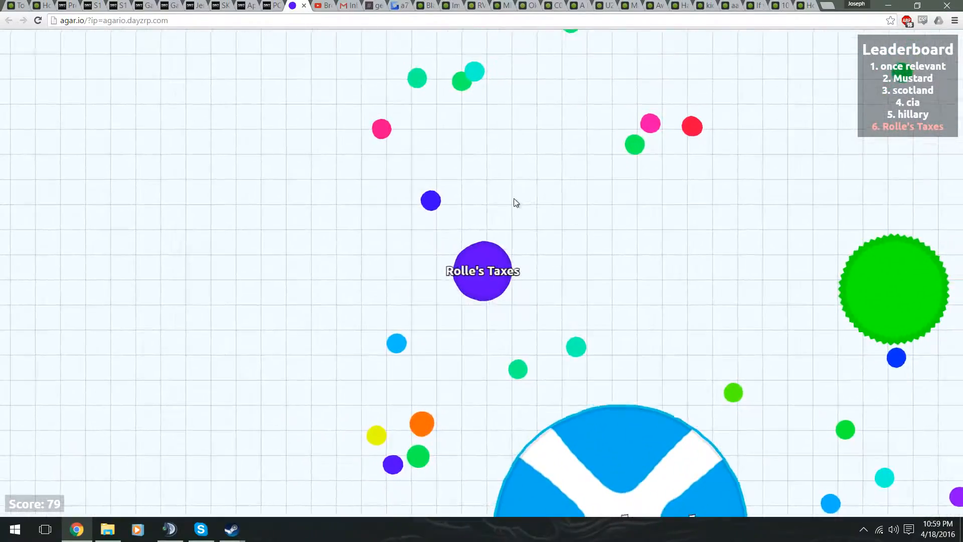
{"action": "mouse_move", "coordinate": [641, 274]}
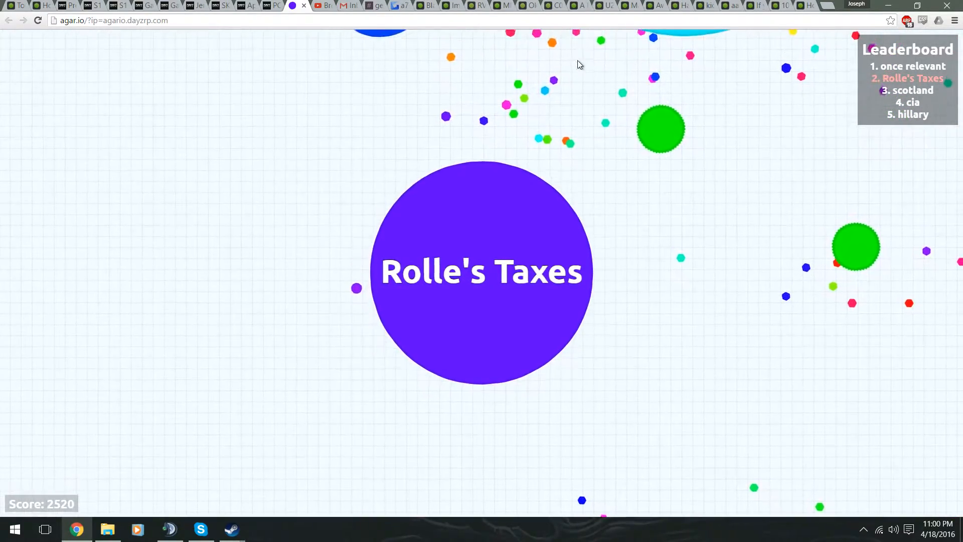
{"action": "mouse_move", "coordinate": [481, 90]}
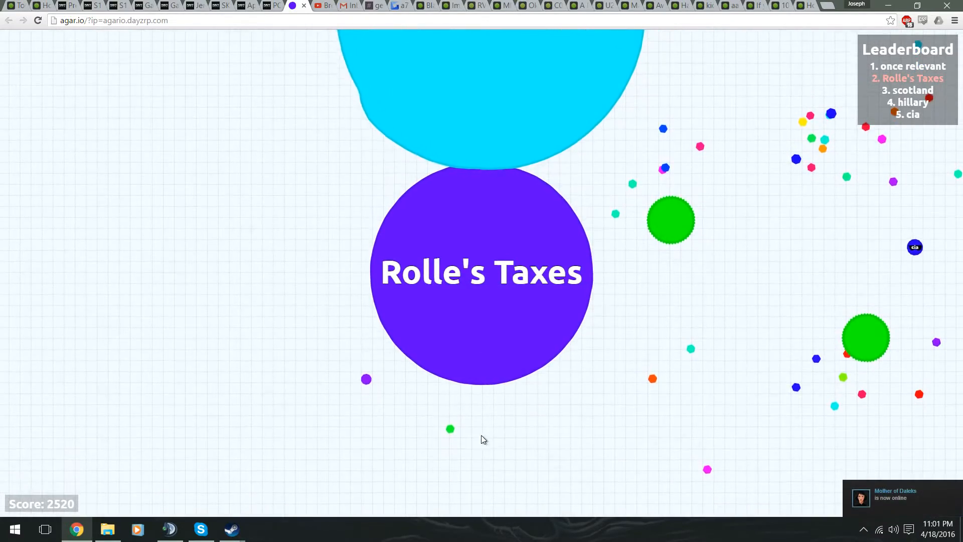
{"action": "mouse_move", "coordinate": [684, 477]}
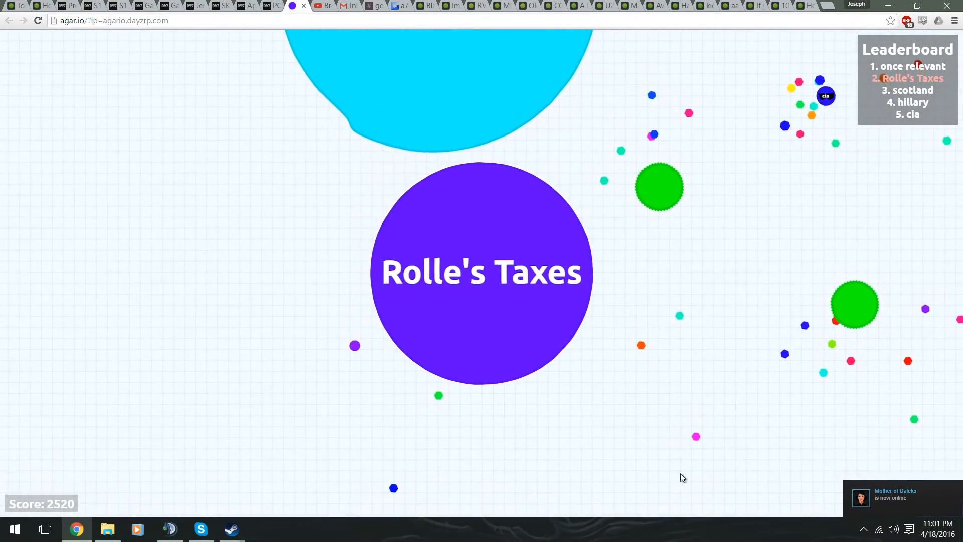
{"action": "mouse_move", "coordinate": [753, 485]}
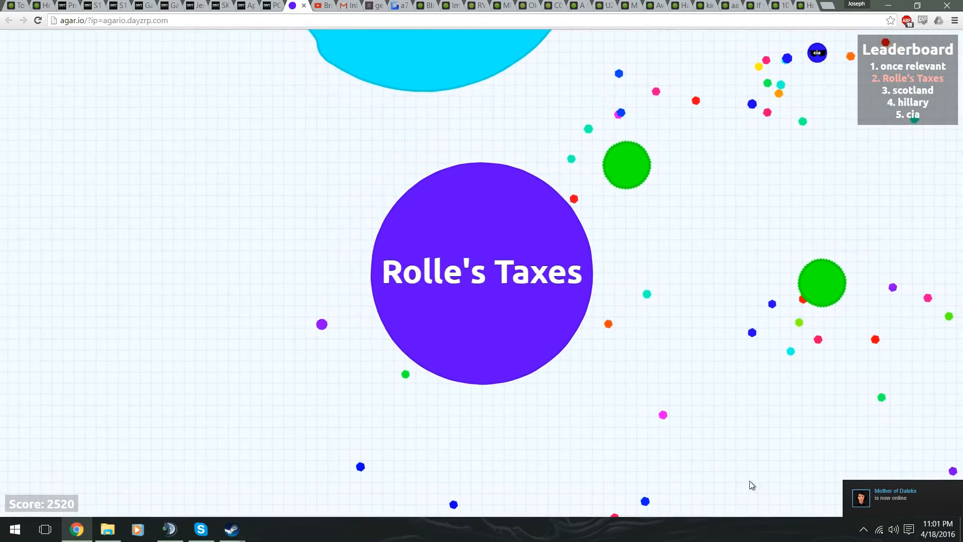